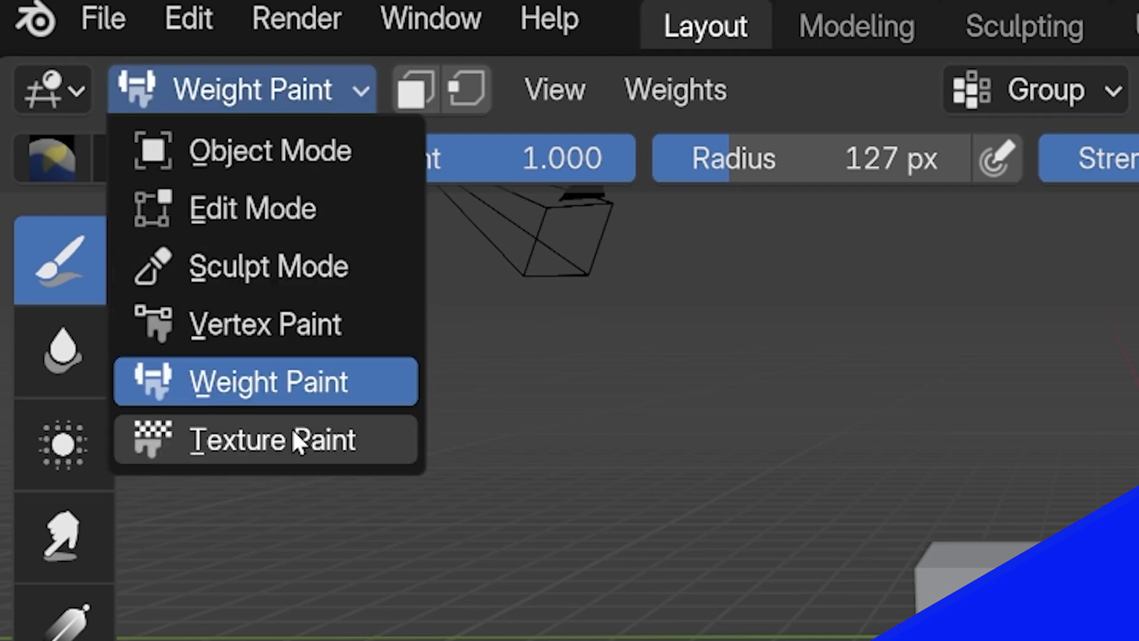
Step: Duplicate the cube twice, enlarge and move Cube.002, reset its rotation, and enter Edit Mode
left_click(262, 211)
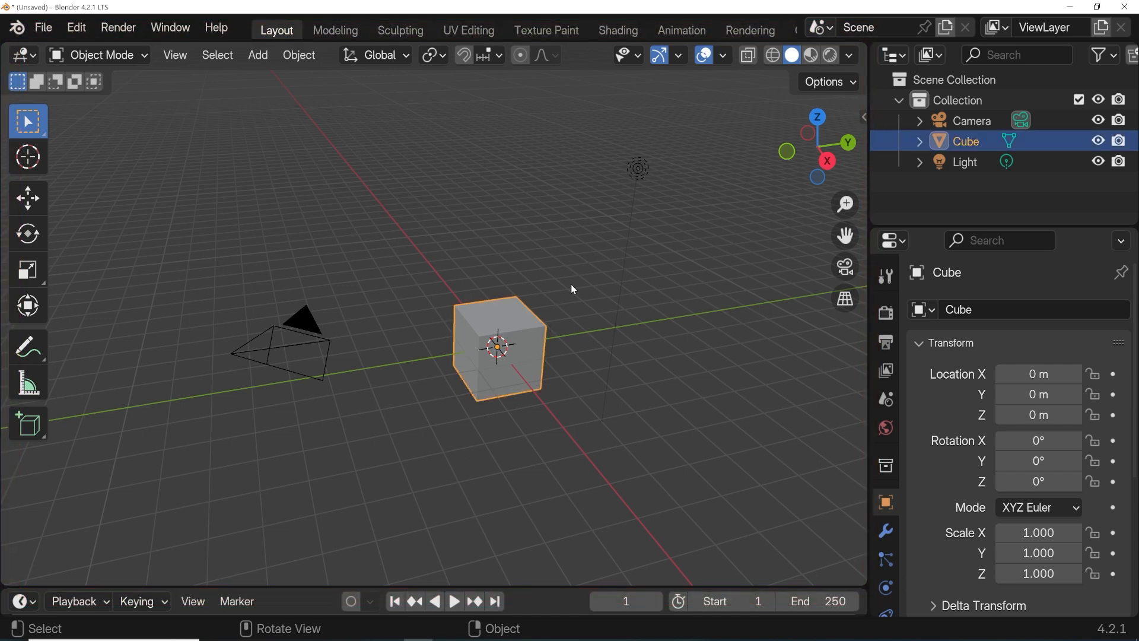
left_click(98, 55)
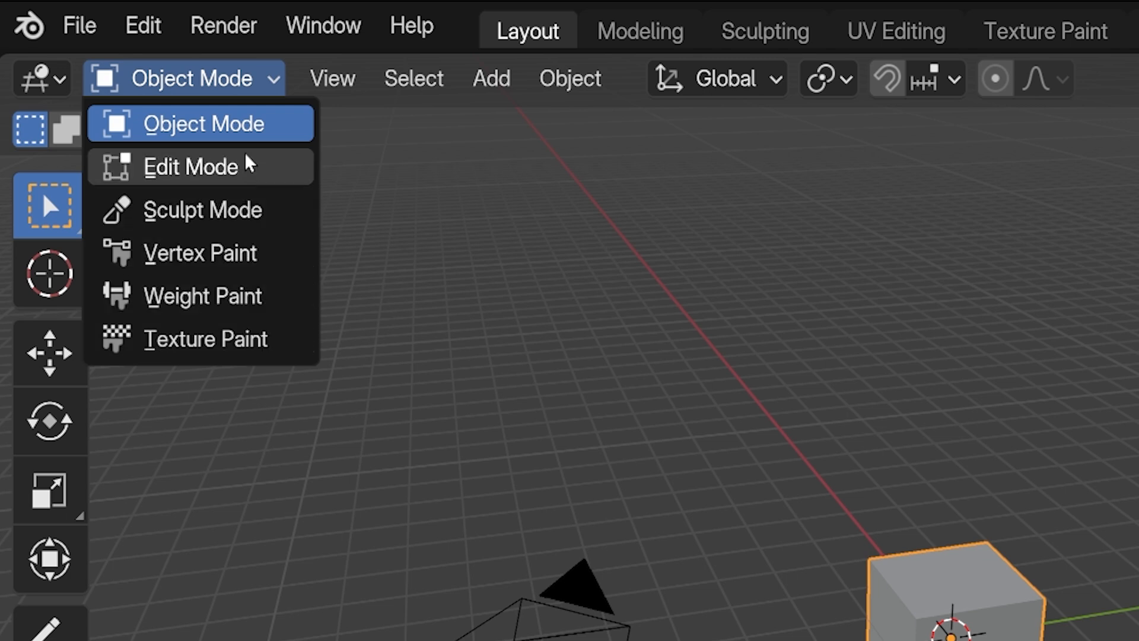
mouse_move(240, 97)
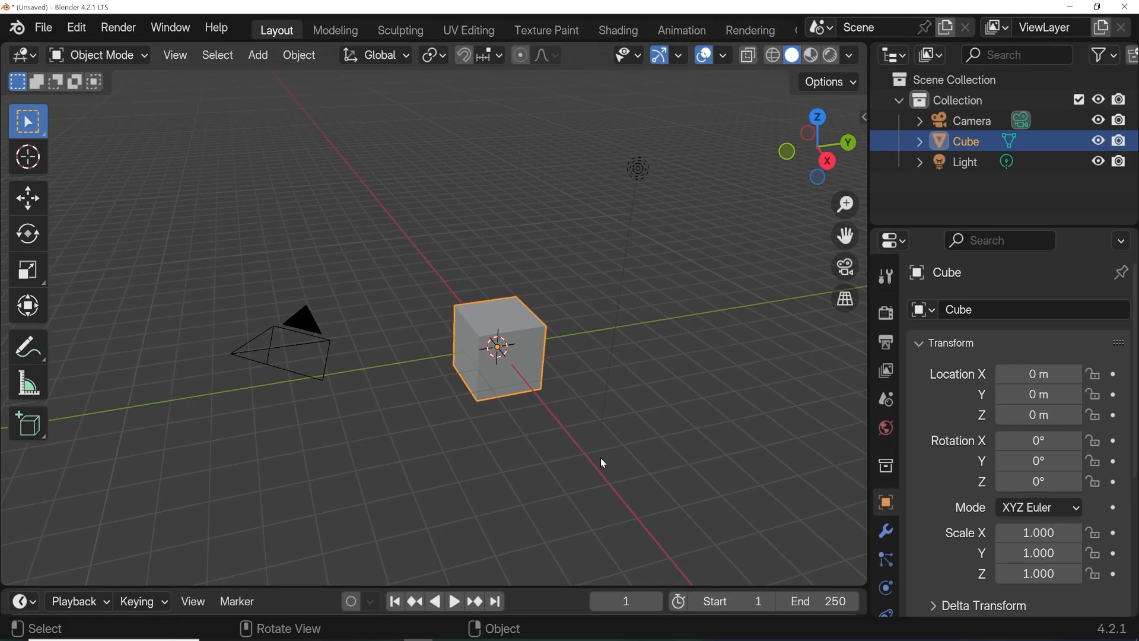
mouse_move(507, 327)
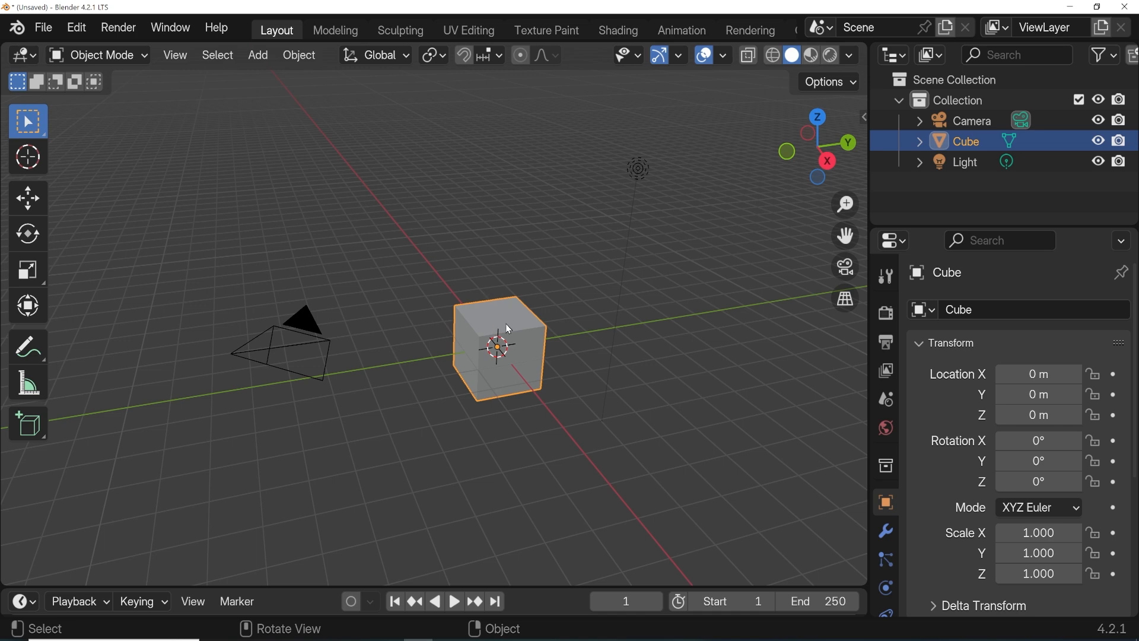
key("shift+a")
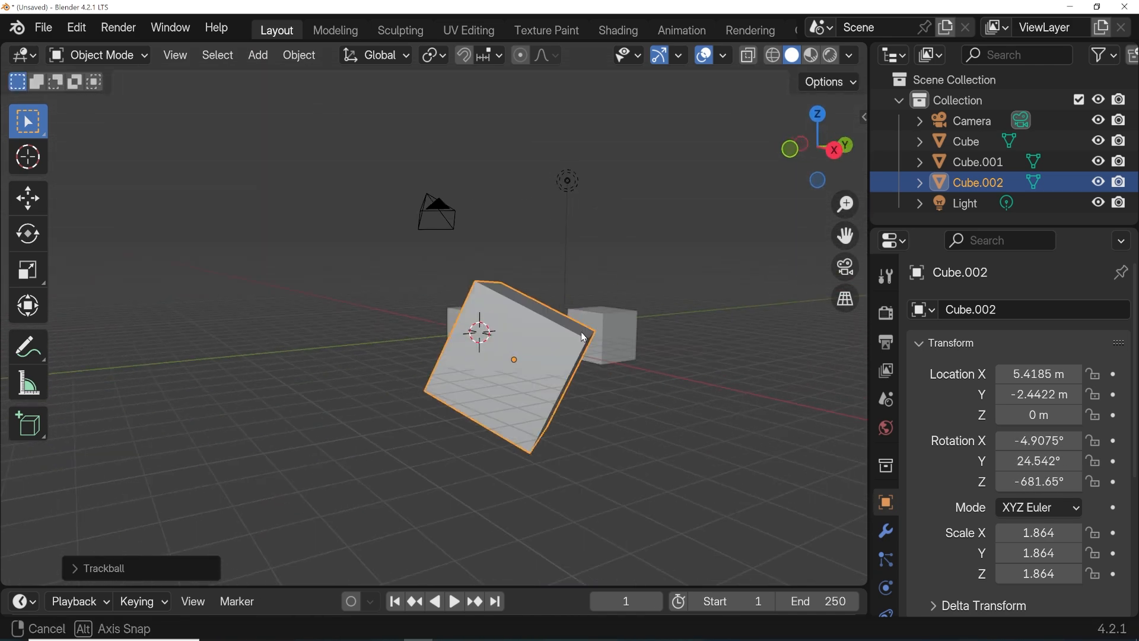
key("alt+r")
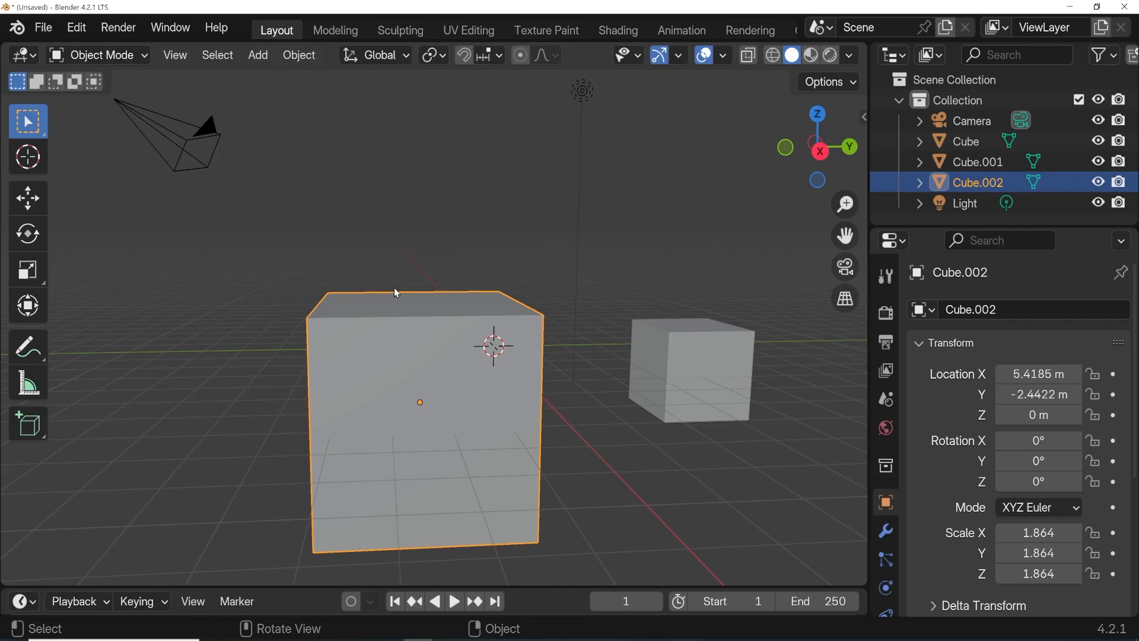
key("Tab")
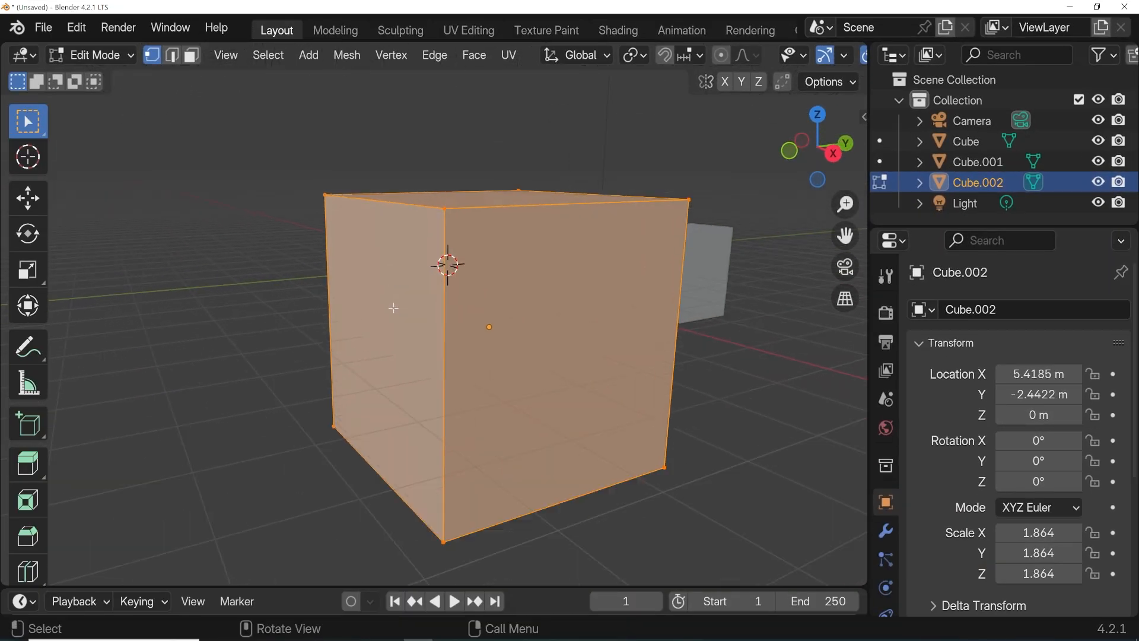
mouse_move(405, 301)
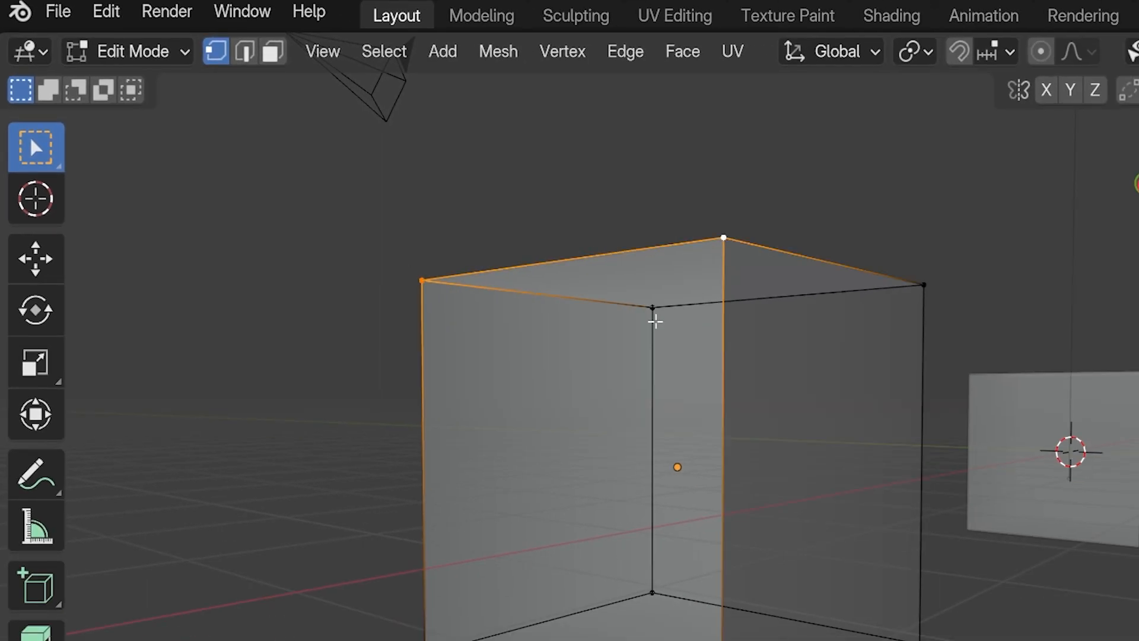
Step: Add a top corner vertex of Cube.002 to the selection, then switch to edge select
left_click(244, 51)
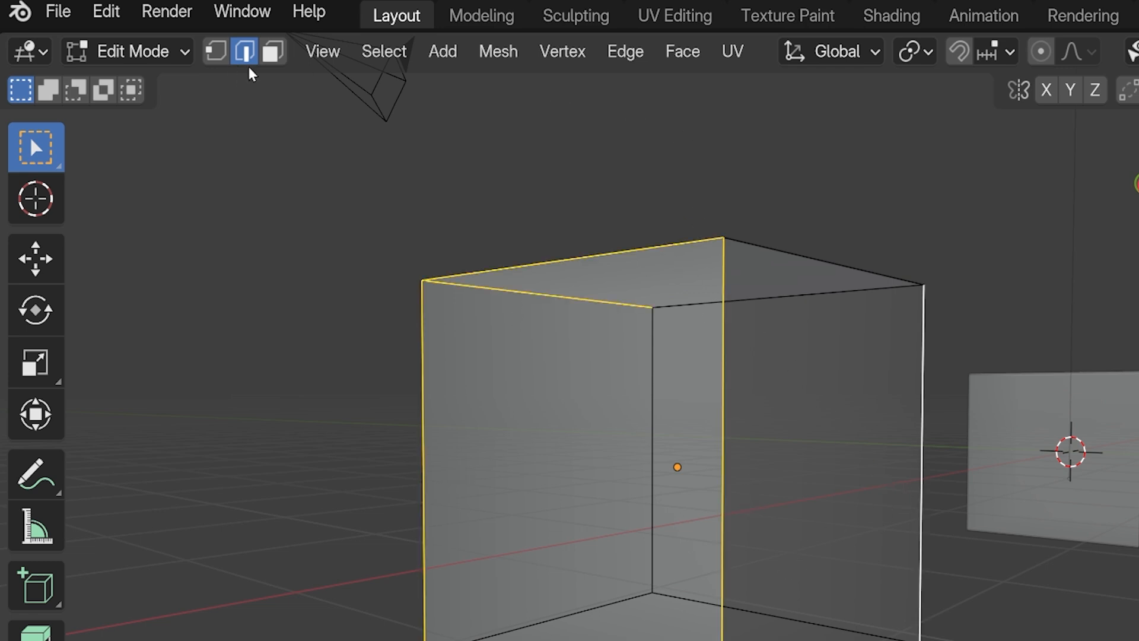
left_click(271, 51)
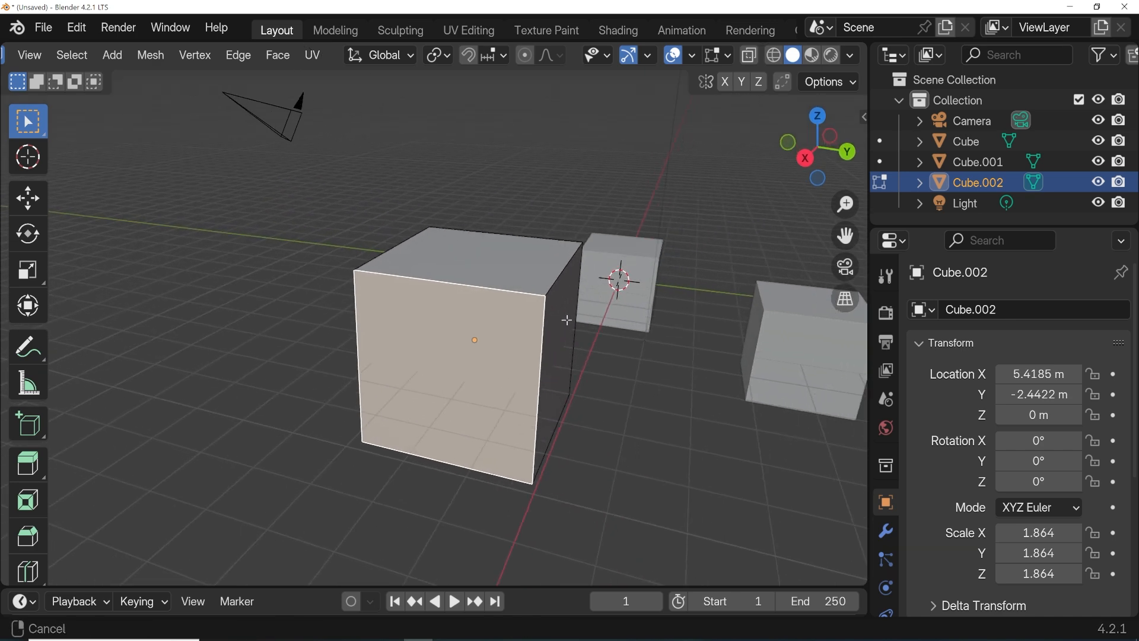
Step: Apply an operation from the Edge menu to the cube, then Tab back to Object Mode
left_click(238, 54)
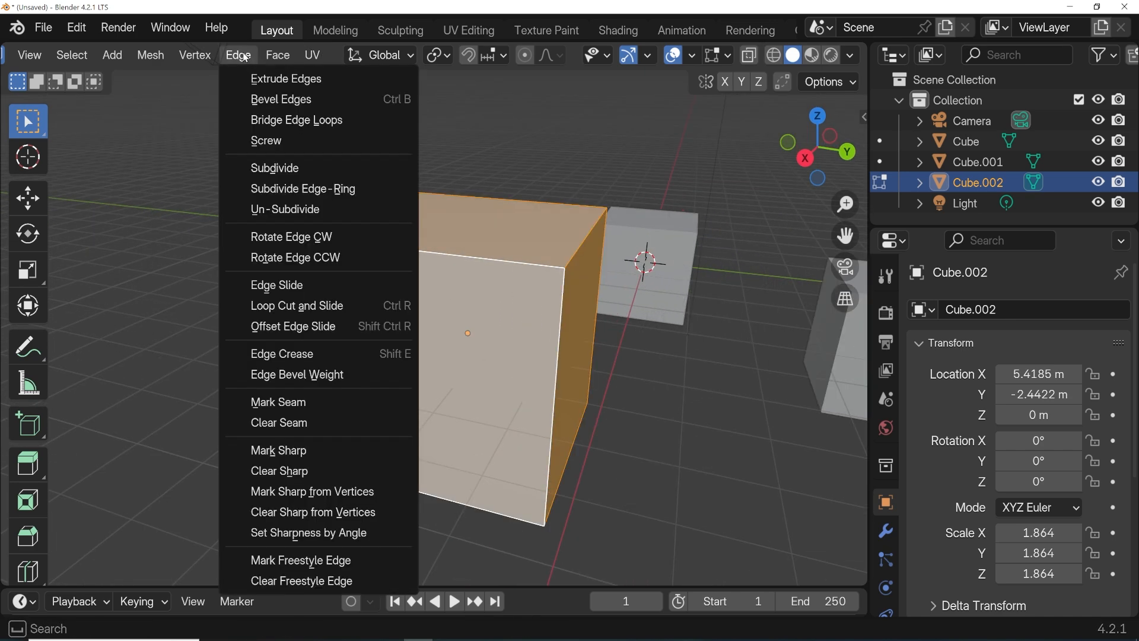
left_click(274, 168)
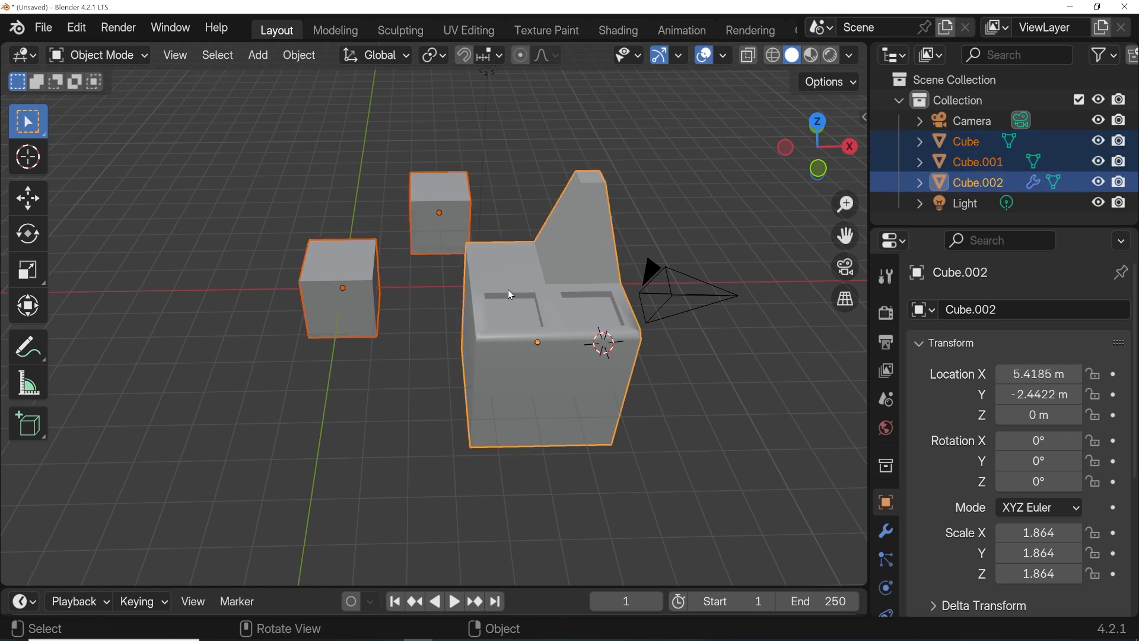
mouse_move(518, 291)
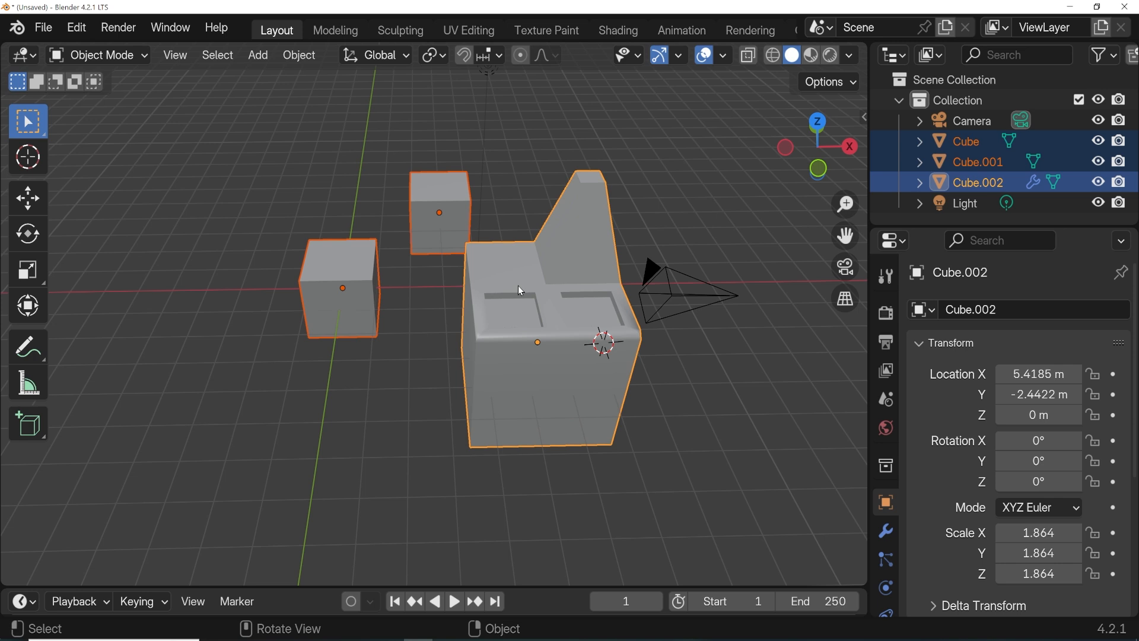
key("Tab")
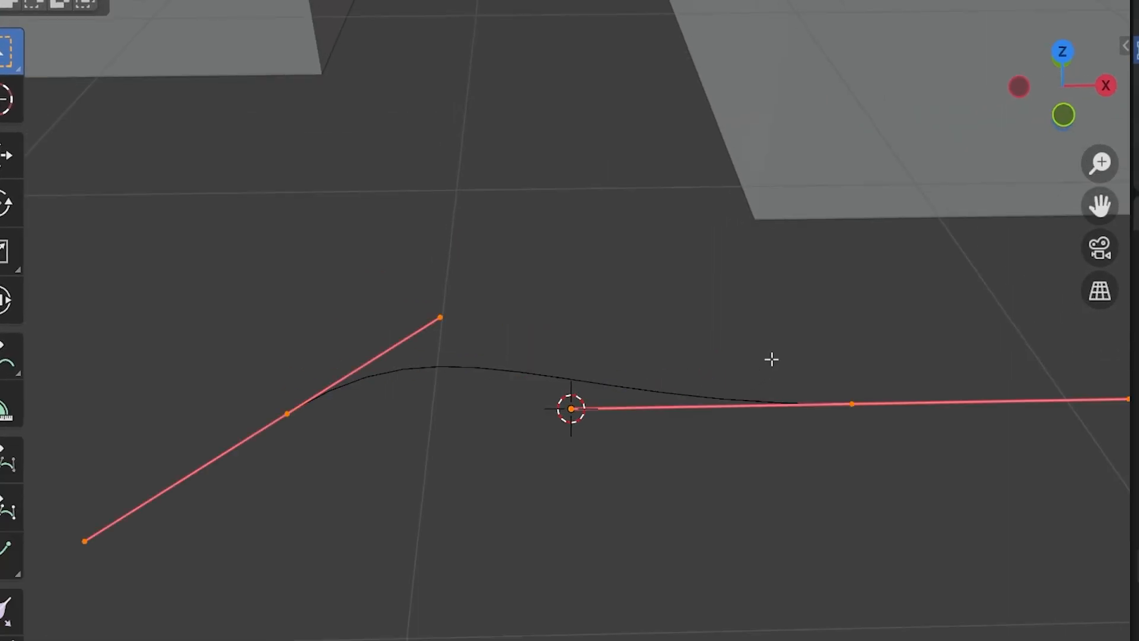
Step: Finish shaping the Bézier curve into a wavy ground line and open the Add menu
key("Tab")
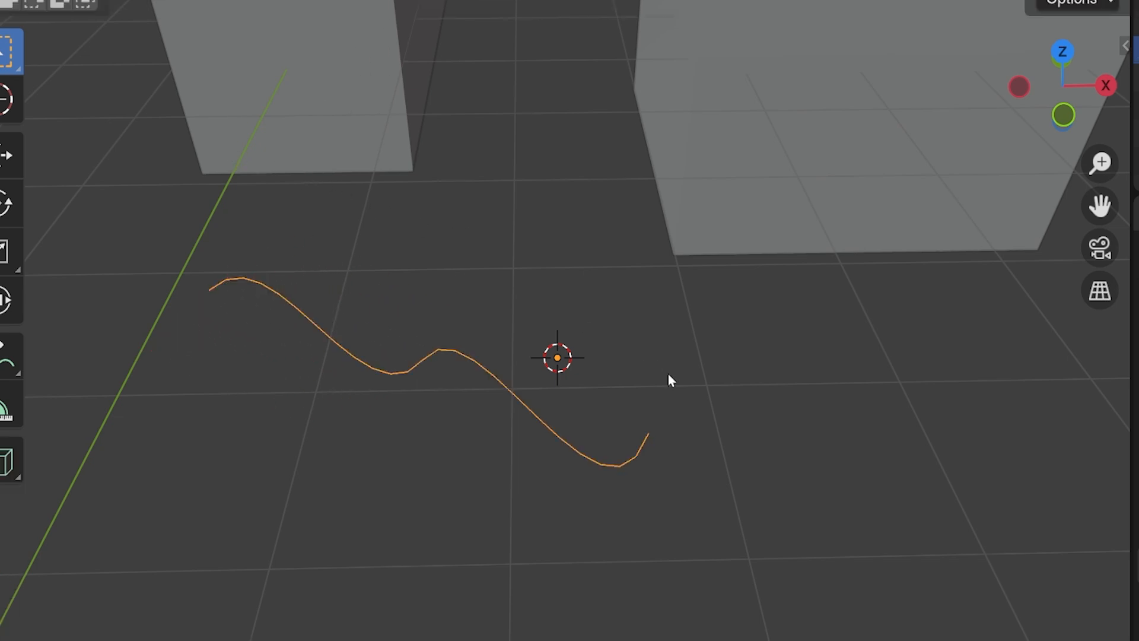
key("shift+a")
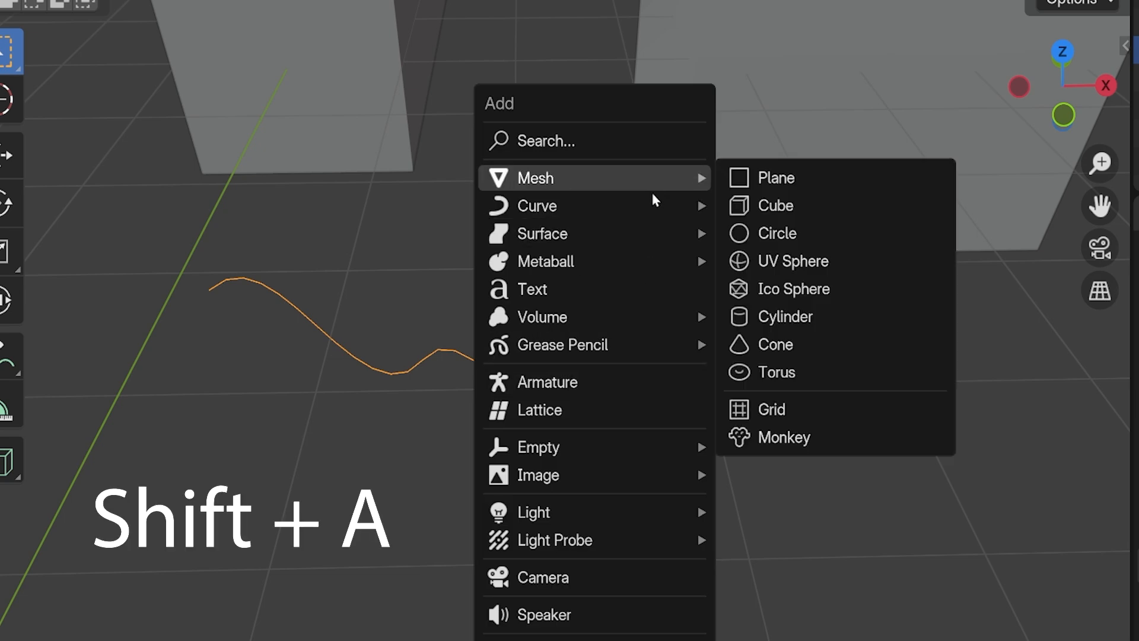
Step: Add a text object and replace its words with 'Subscribe!'
left_click(532, 288)
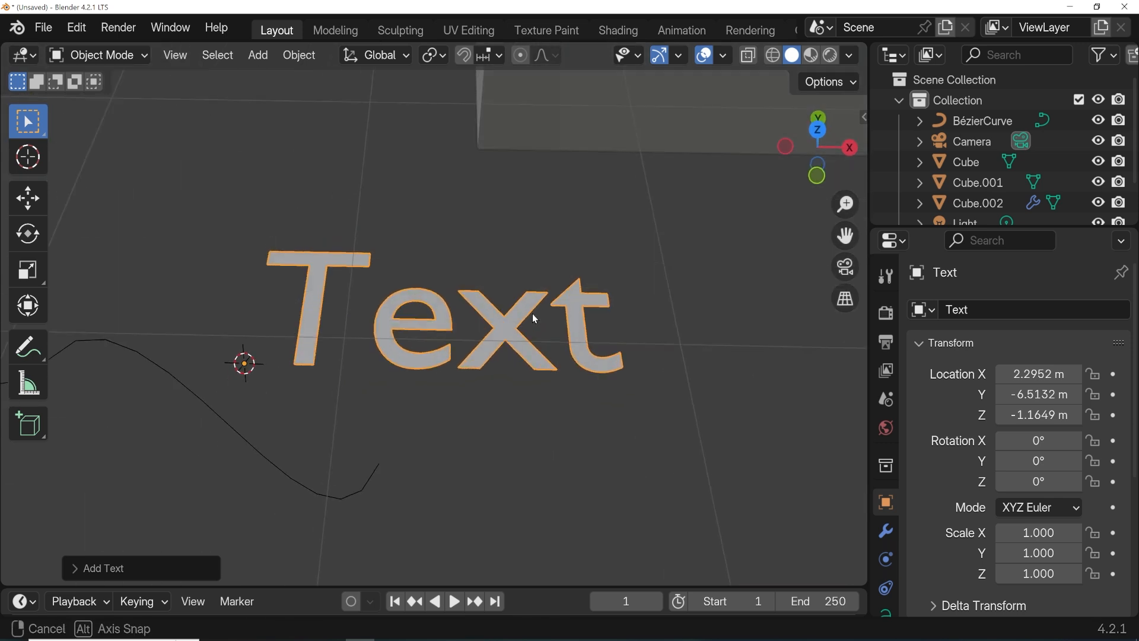
key("Tab")
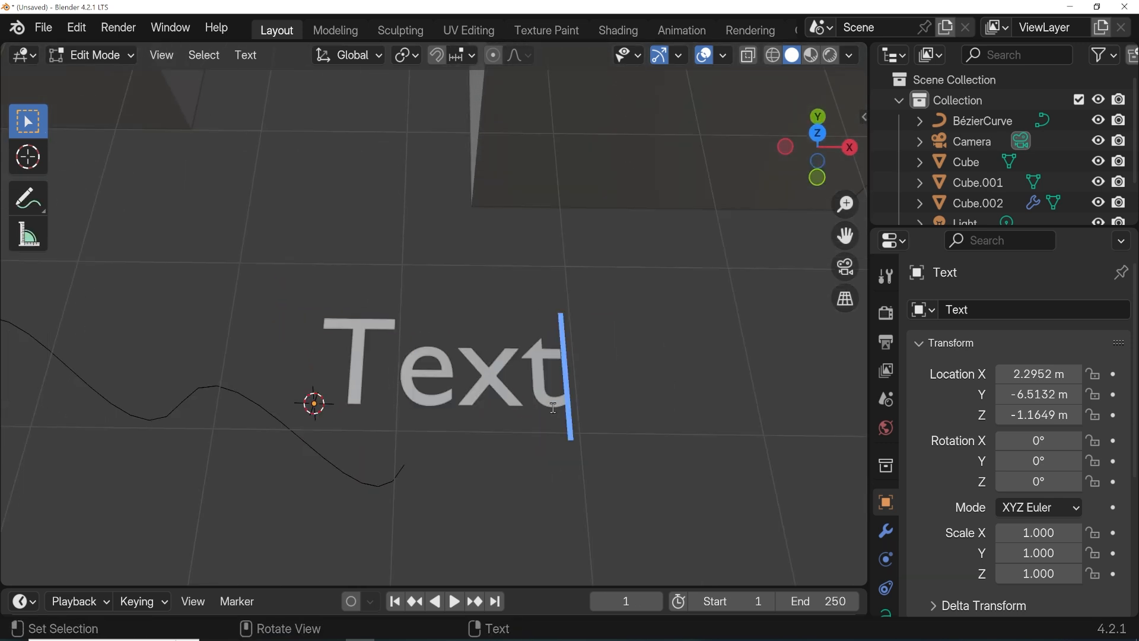
type("Subscribe!")
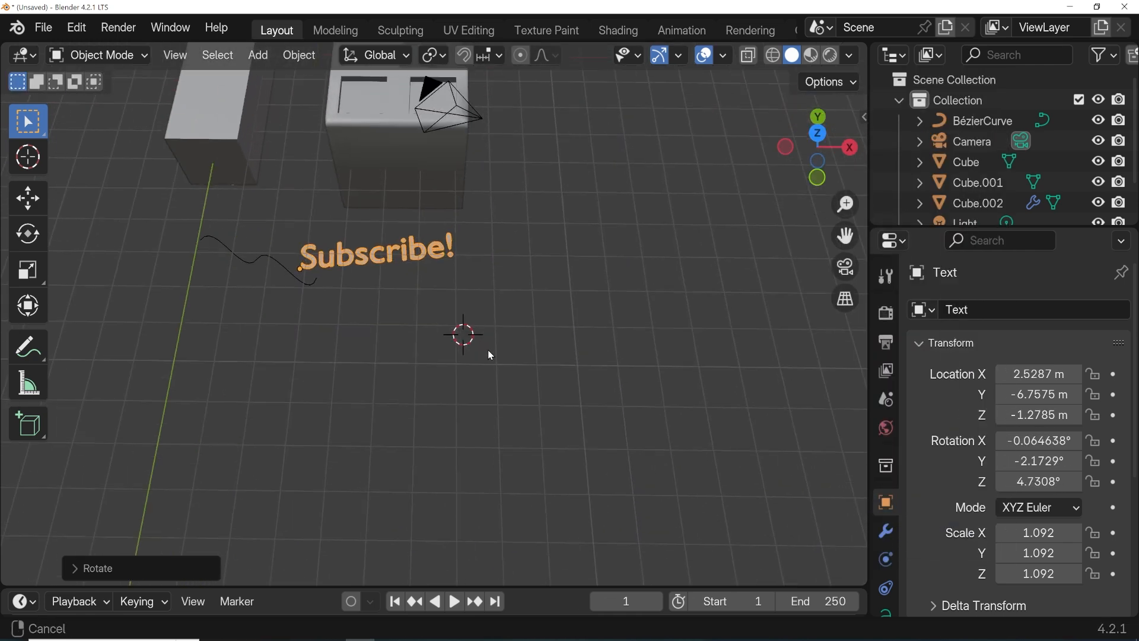
Step: Add a metaball sphere, build a blob from several elements, and return to Object Mode
left_click(257, 54)
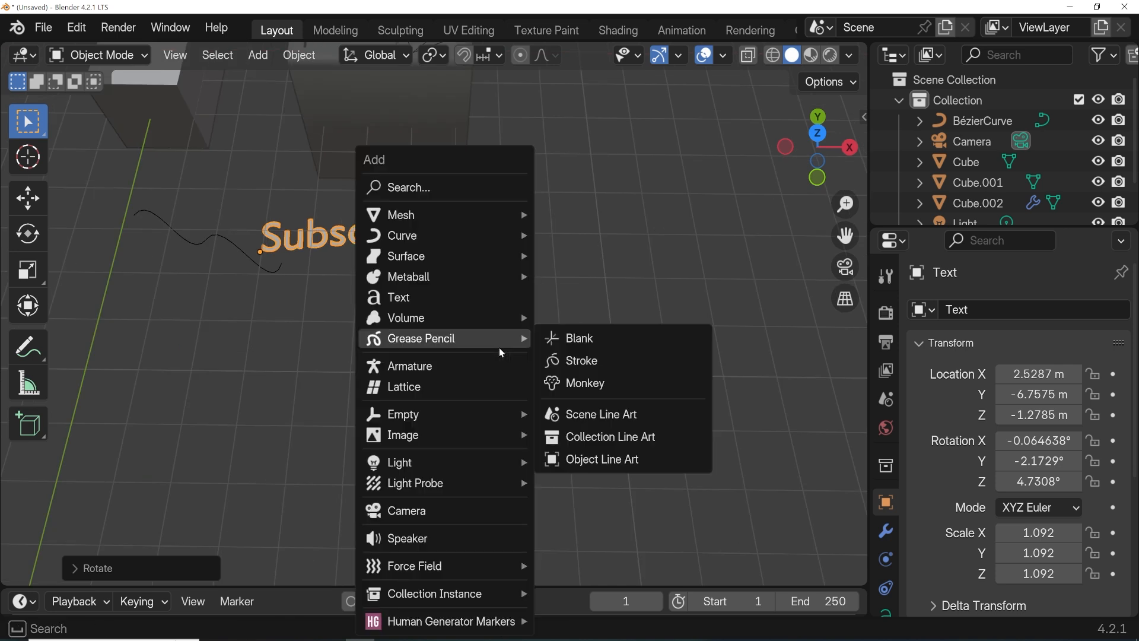
left_click(408, 277)
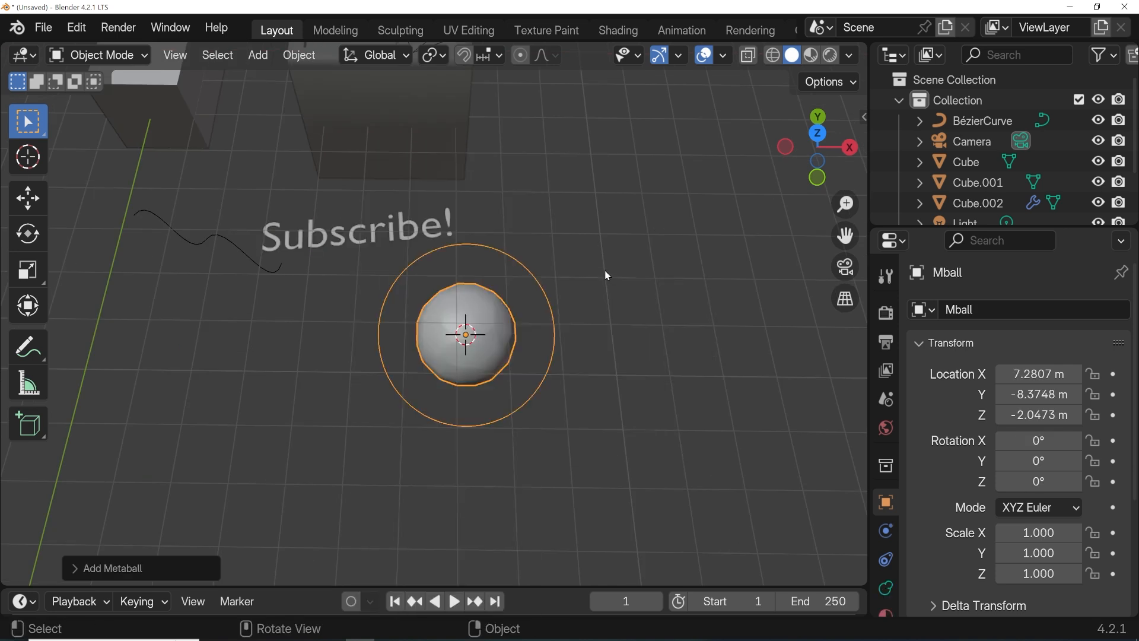
key("Tab")
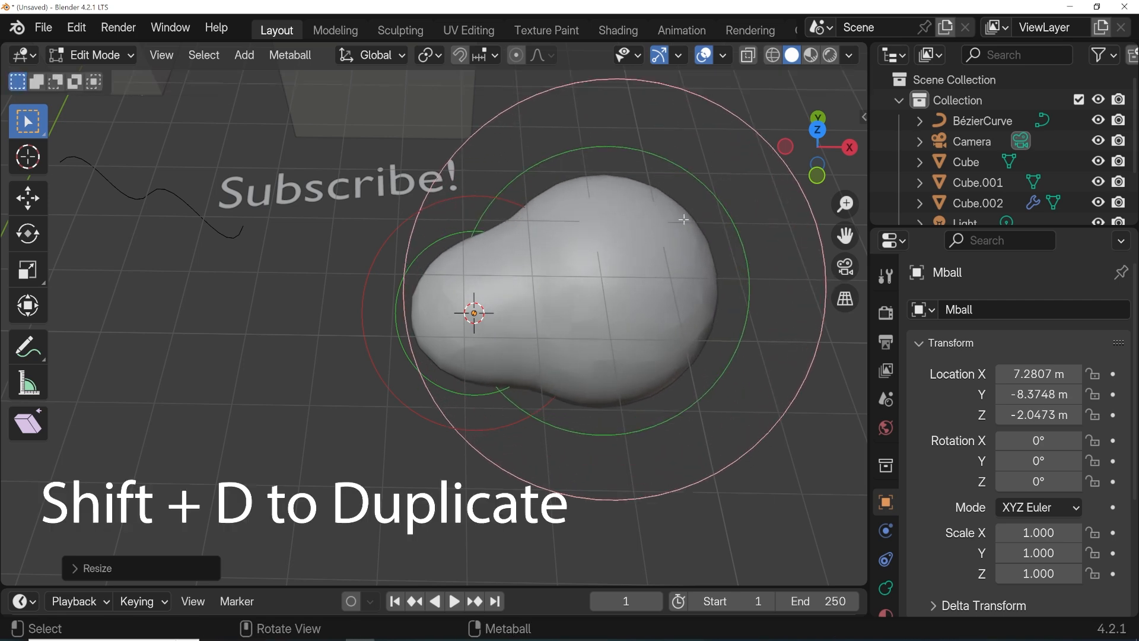
key("s")
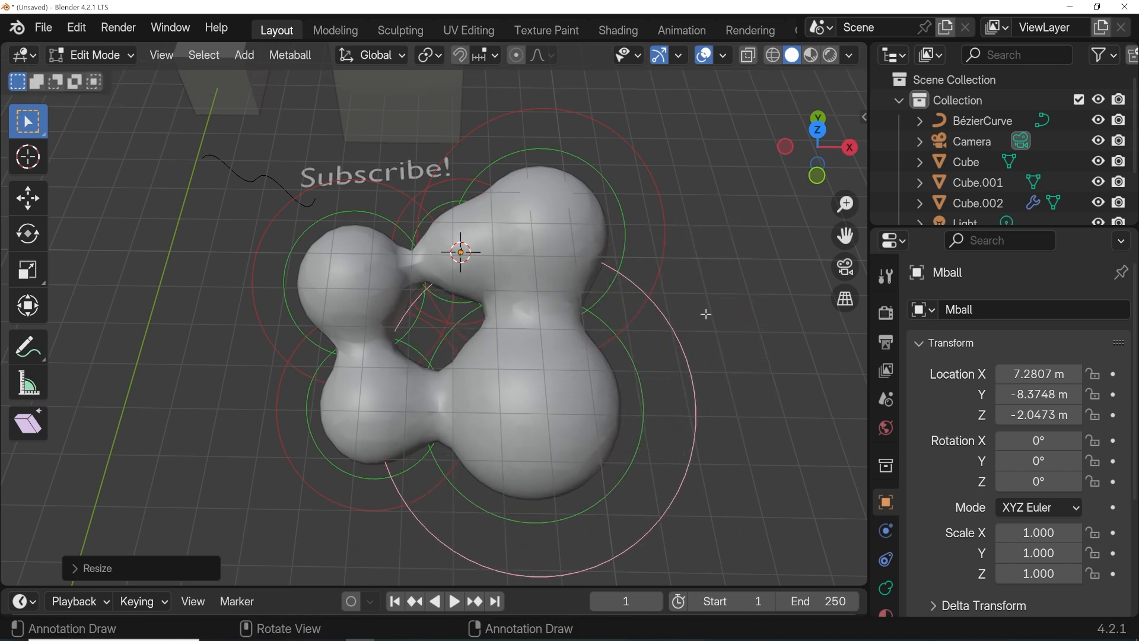
left_click(91, 55)
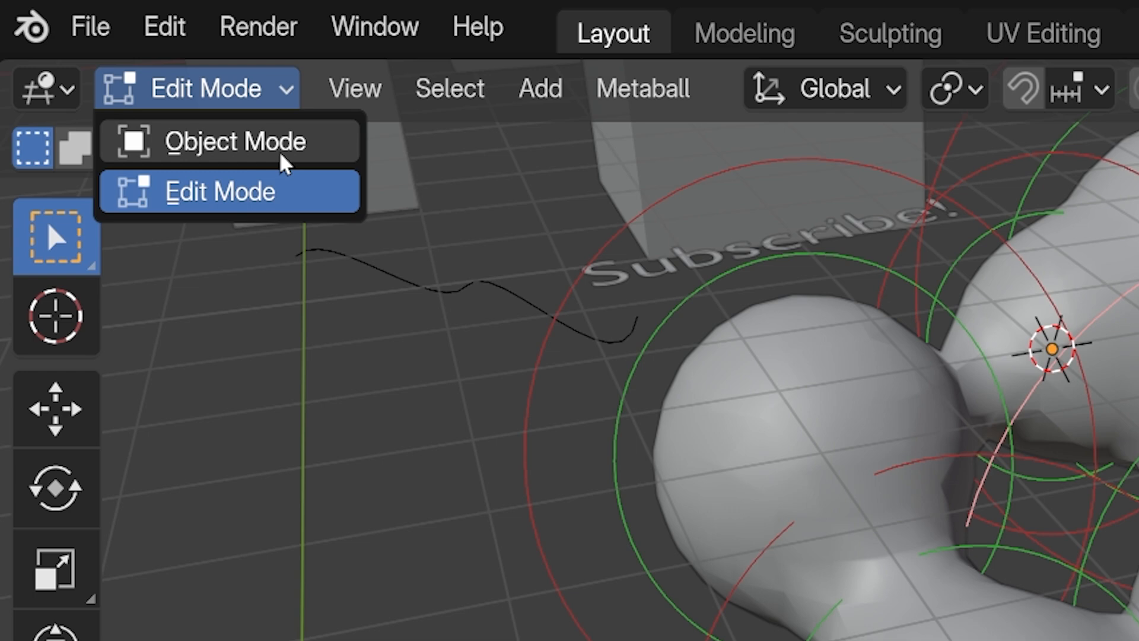
left_click(237, 142)
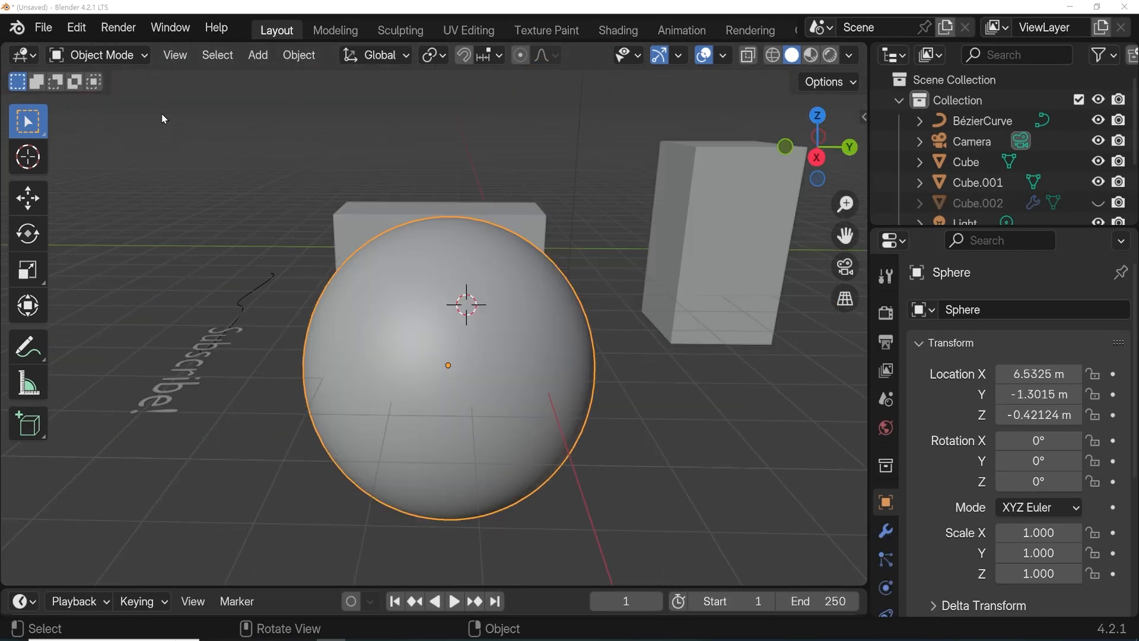
Step: Carve sharp grooves into the sphere in Sculpt Mode, then switch to Vertex Paint
left_click(98, 55)
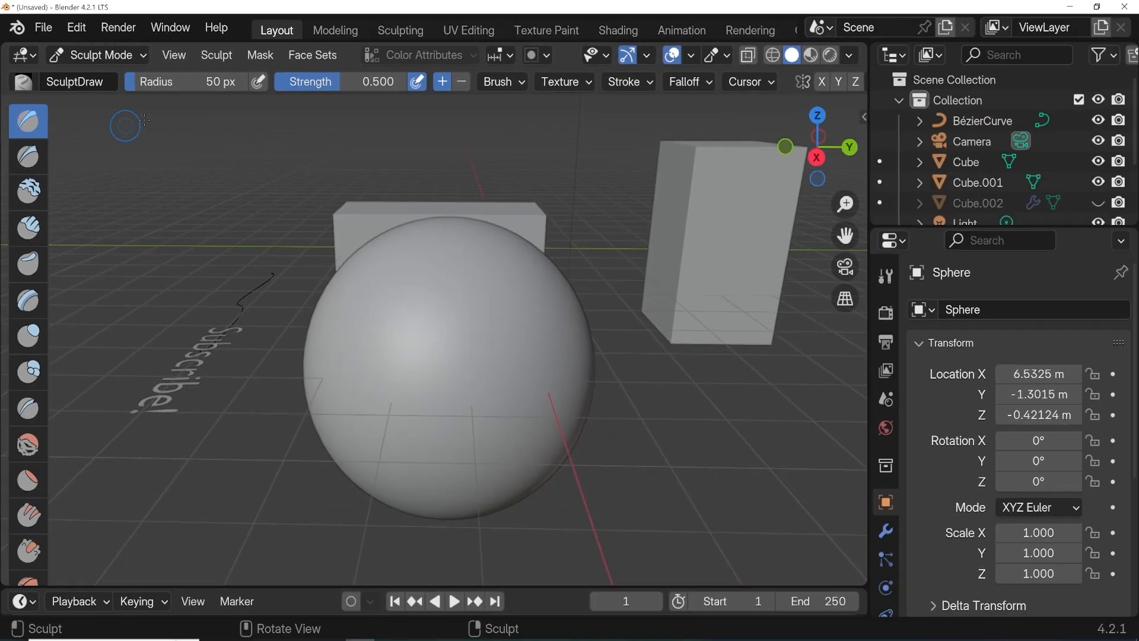
mouse_move(209, 109)
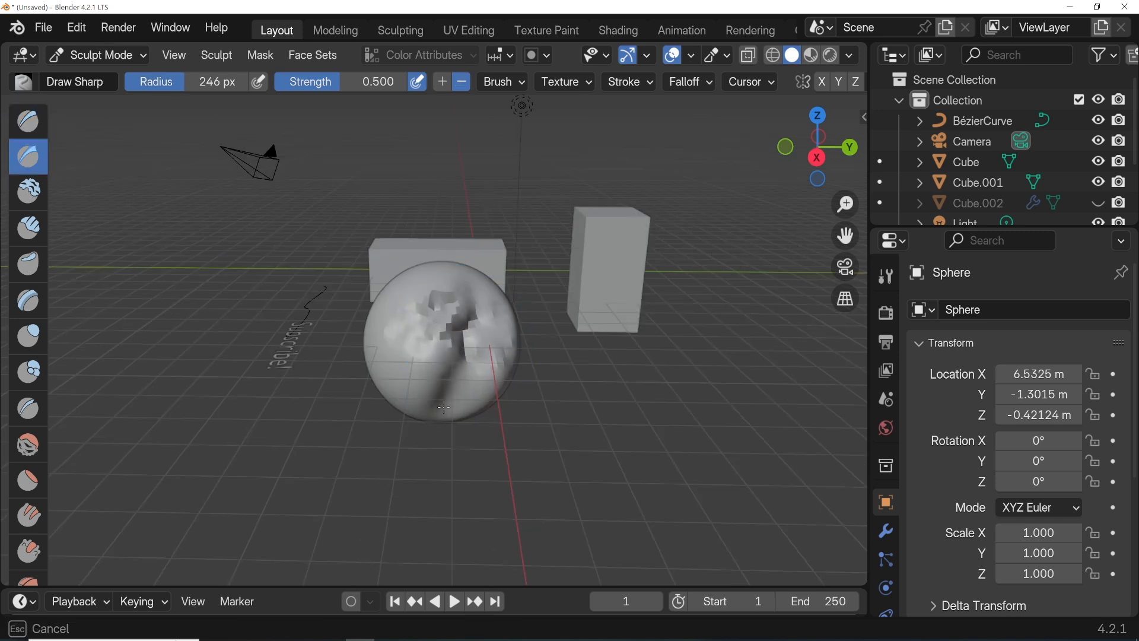
left_click_drag(444, 407, 395, 348)
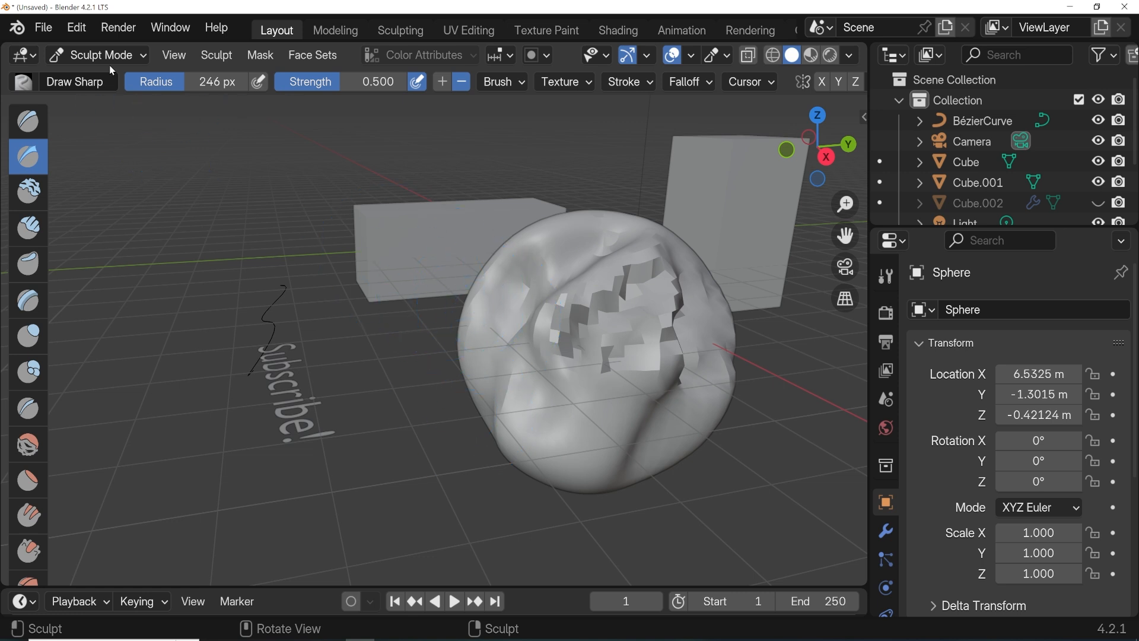
left_click(101, 55)
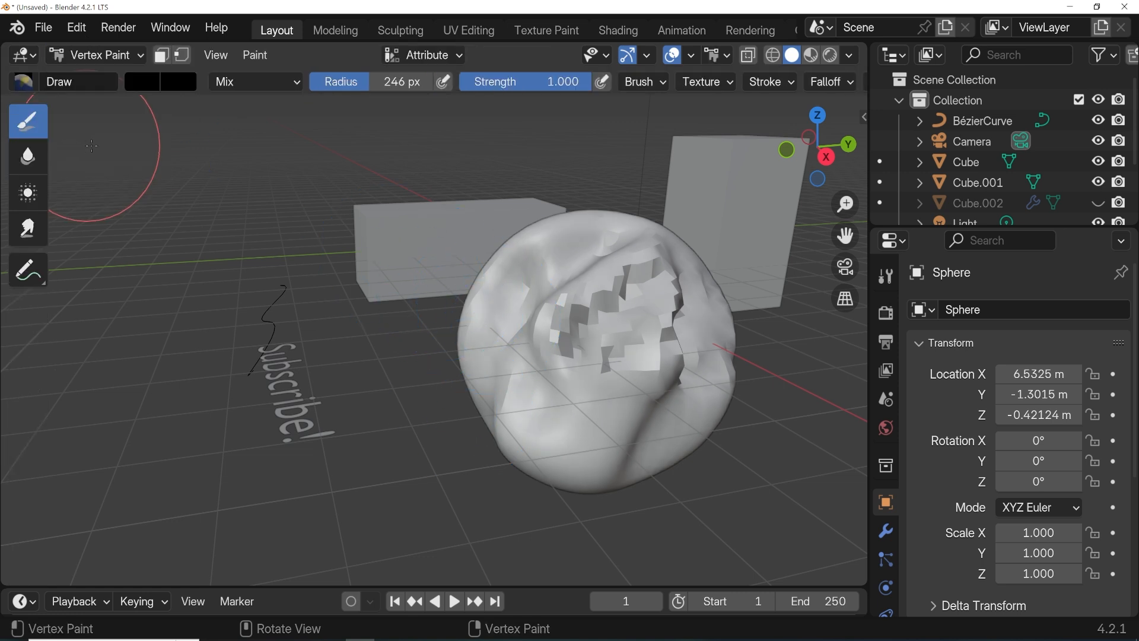
mouse_move(549, 373)
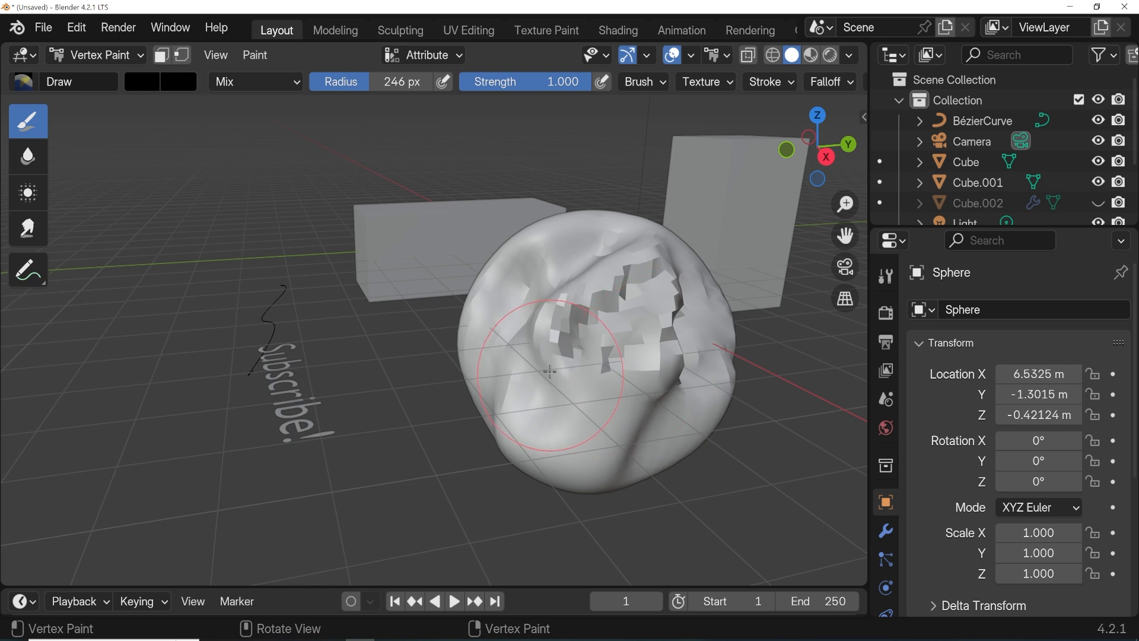
Step: Stroke black vertex colour across the sphere's lower half and open the mode list
left_click_drag(548, 373, 703, 417)
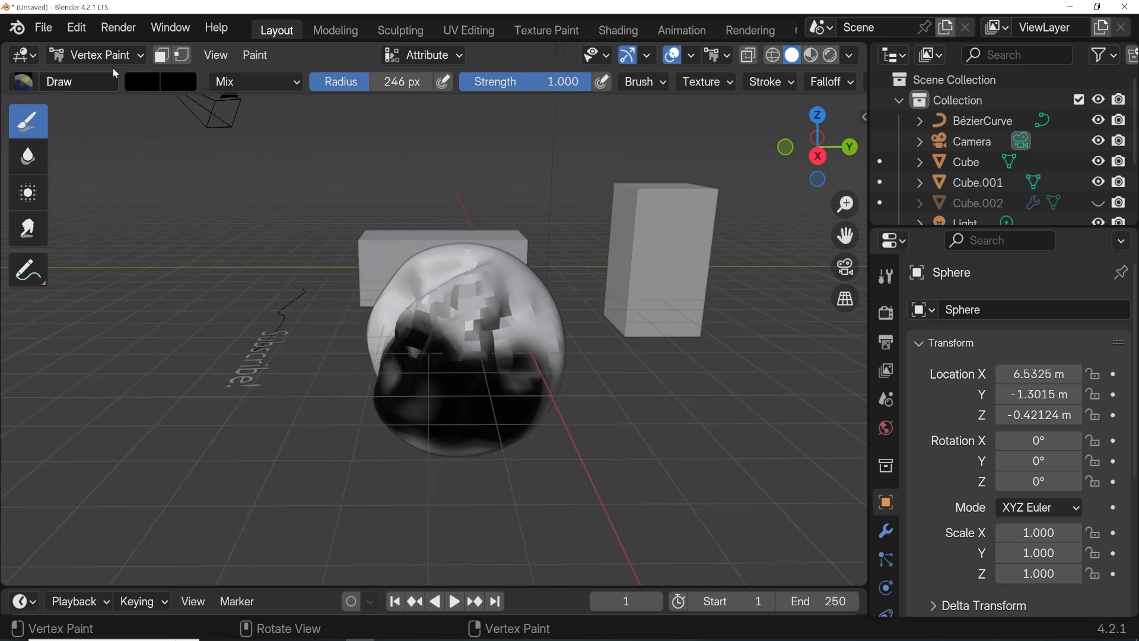
left_click(98, 55)
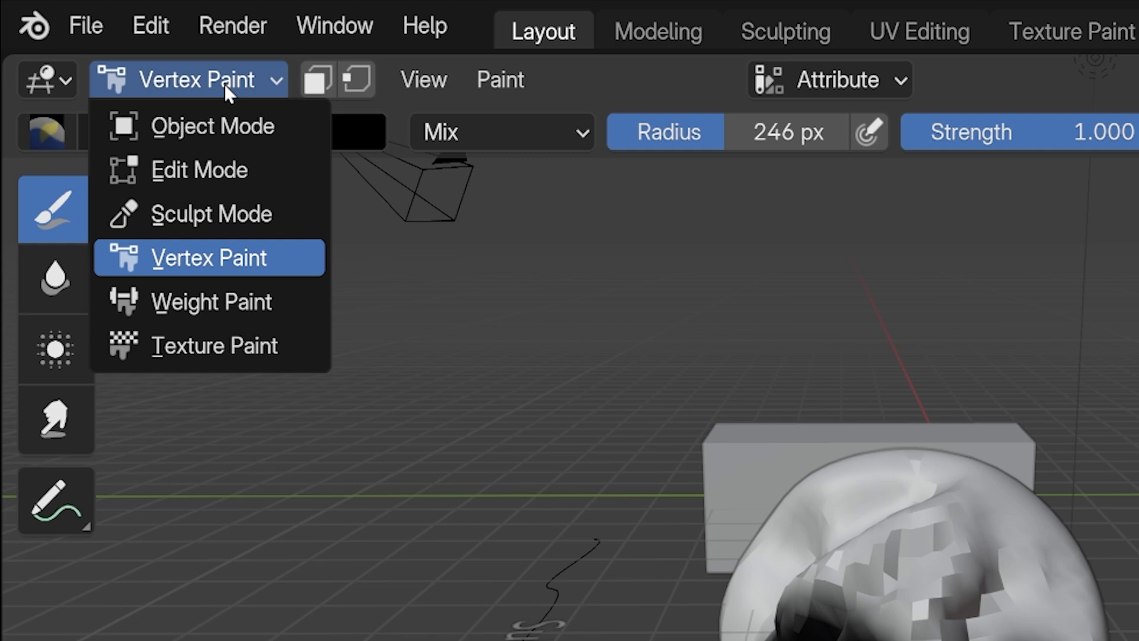
Step: Enter Weight Paint and paint high weights across the sphere's front toward the lower right
left_click(211, 301)
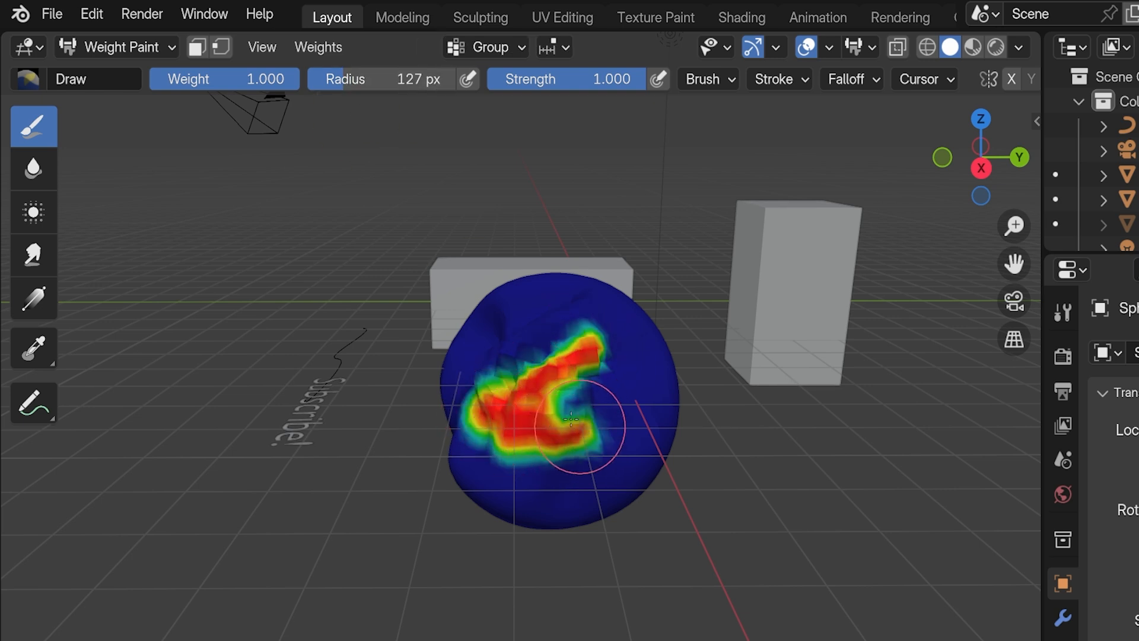
left_click_drag(574, 418, 560, 403)
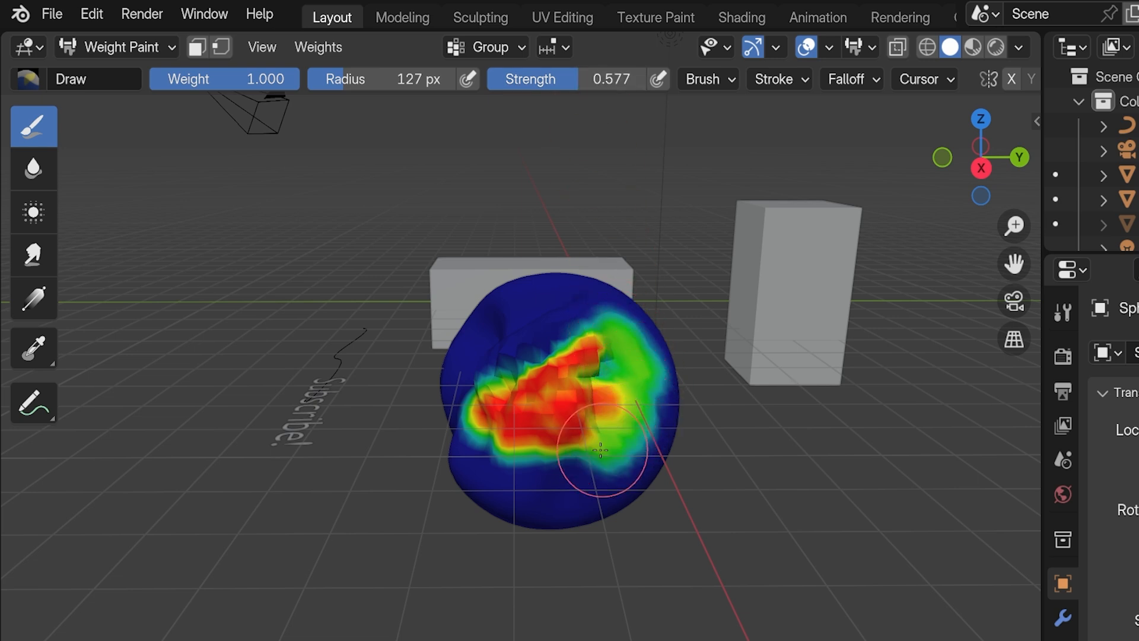
left_click_drag(596, 443, 658, 388)
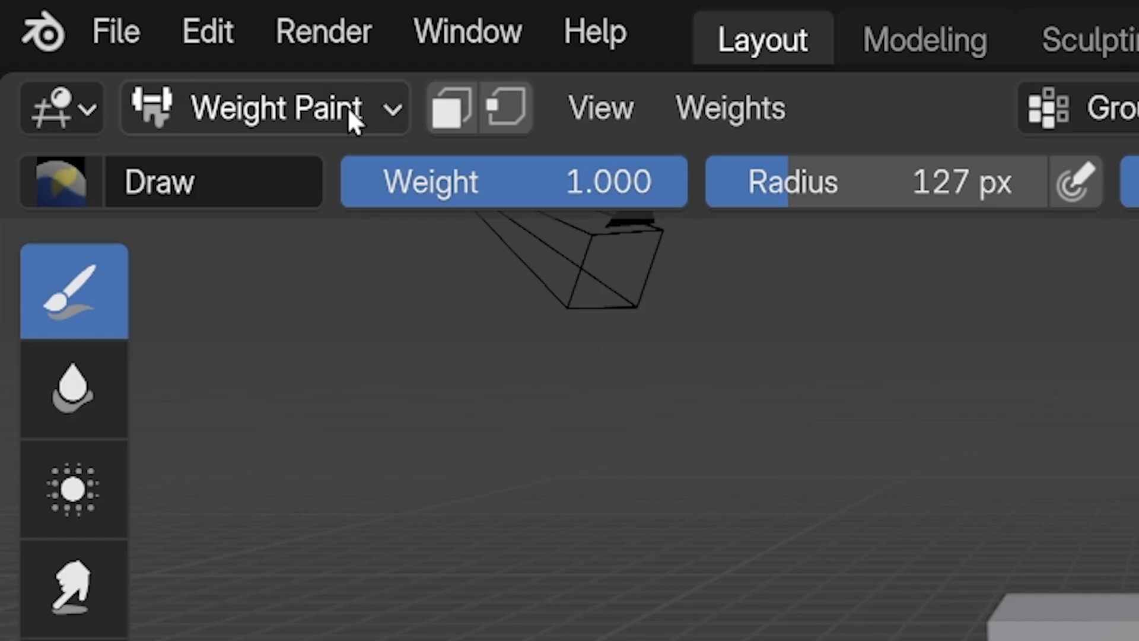
Step: Switch to Texture Paint, change the brush colour while painting, and go back to Object Mode
left_click(269, 107)
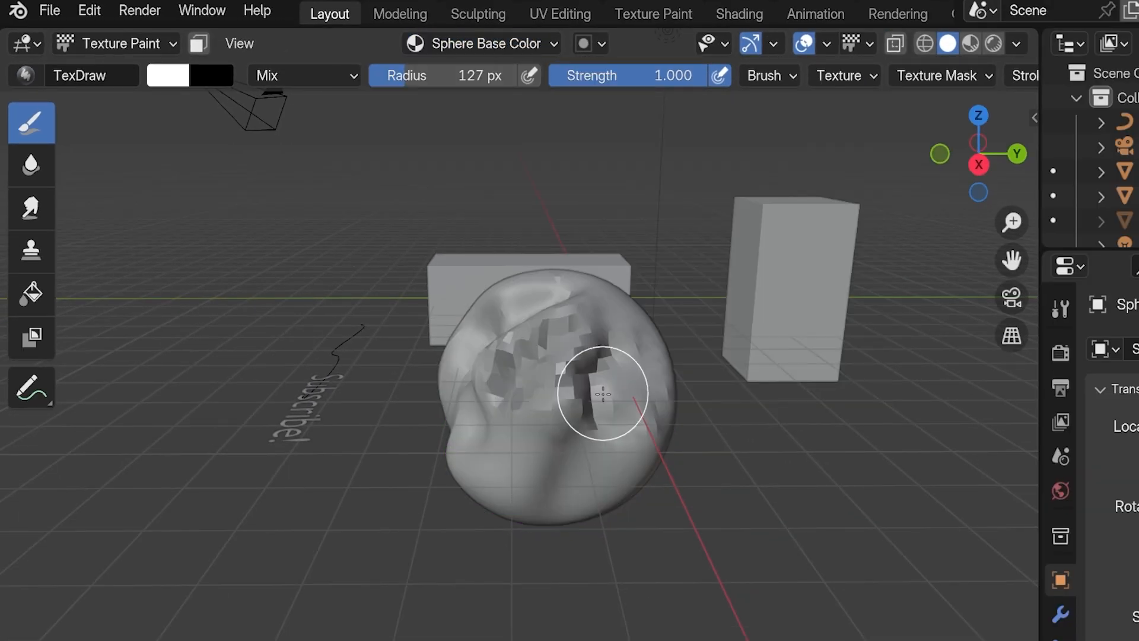
left_click(168, 75)
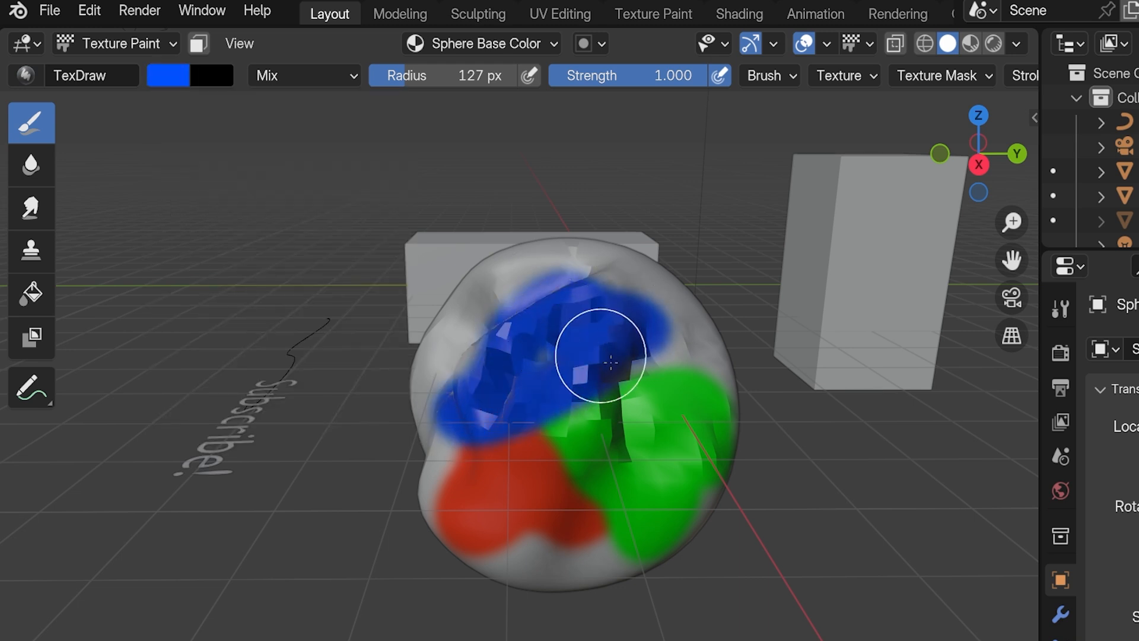
left_click(763, 75)
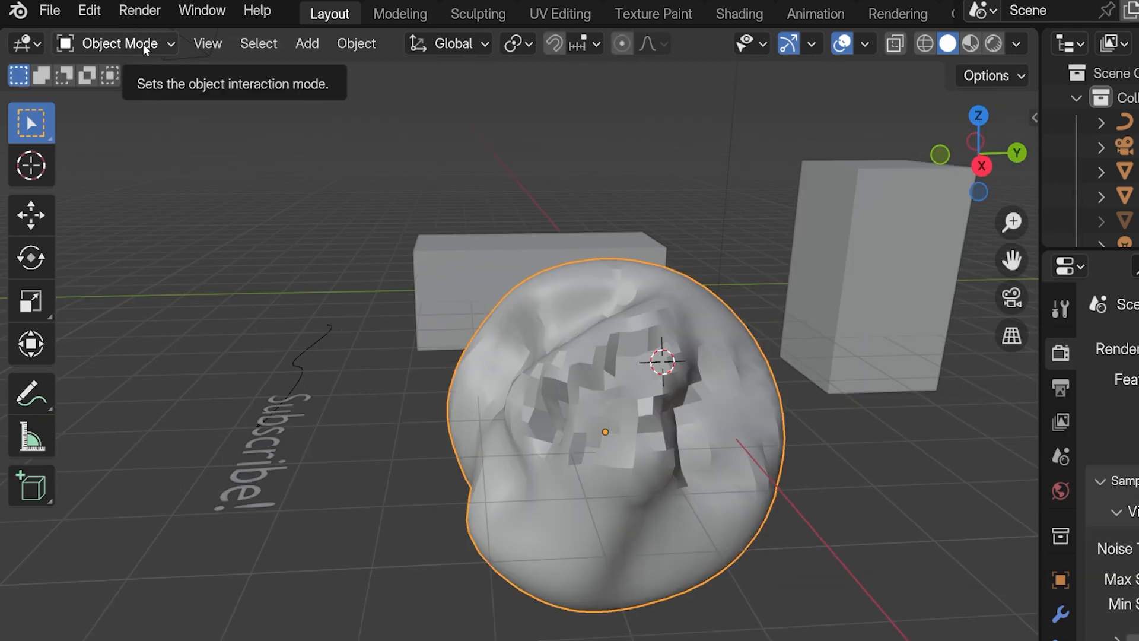
Step: Add a point light from the Add menu, placed above and left of the sphere
left_click(307, 43)
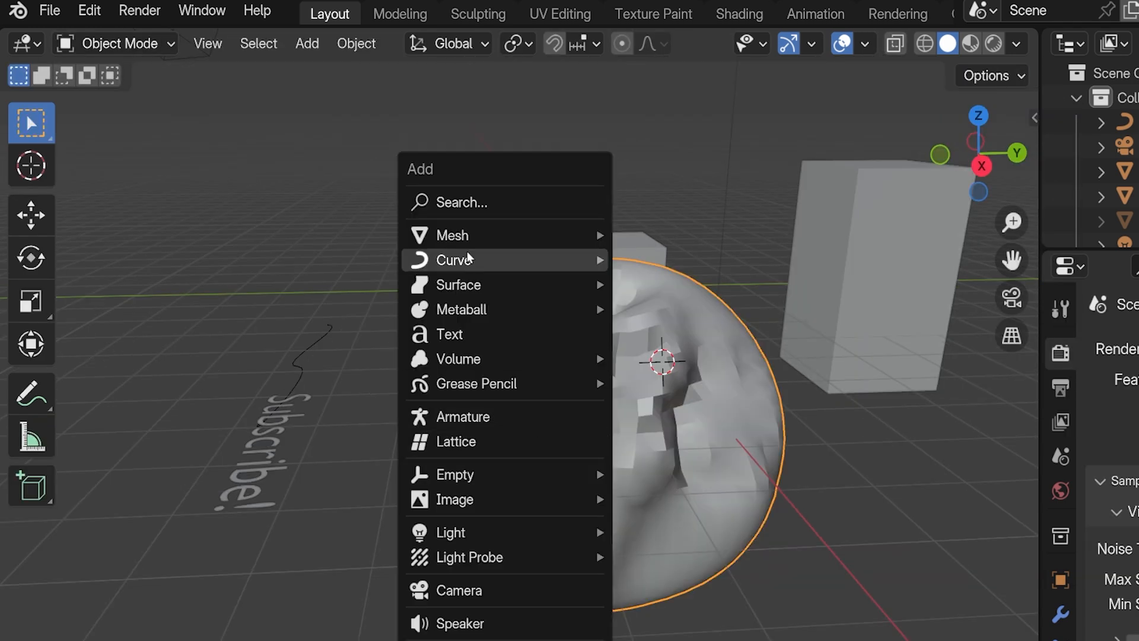
mouse_move(450, 532)
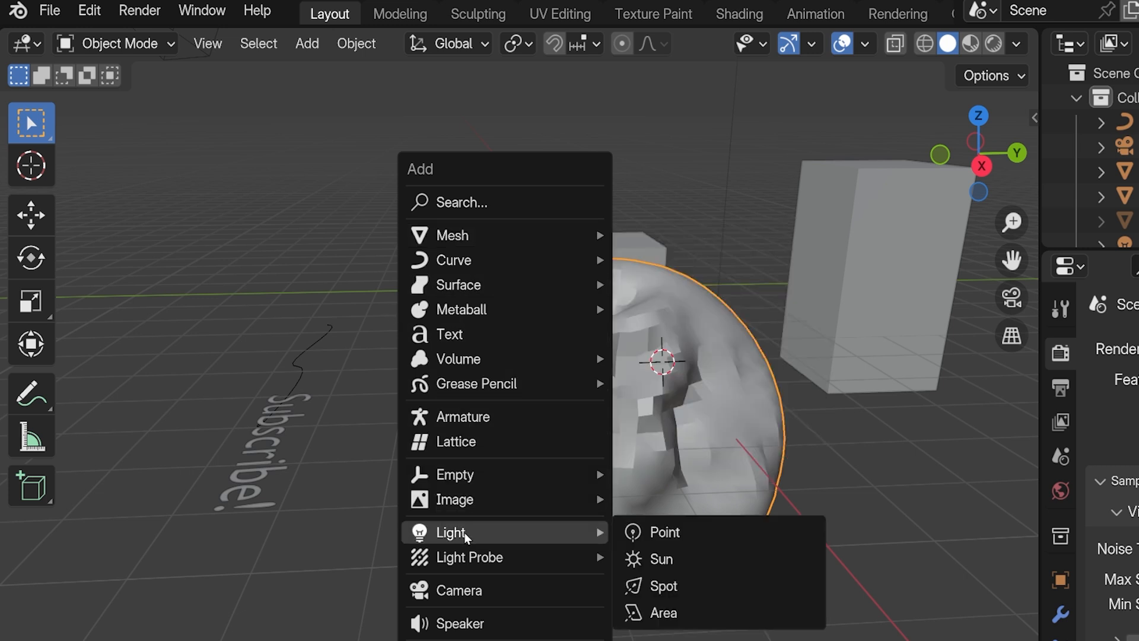
left_click(663, 532)
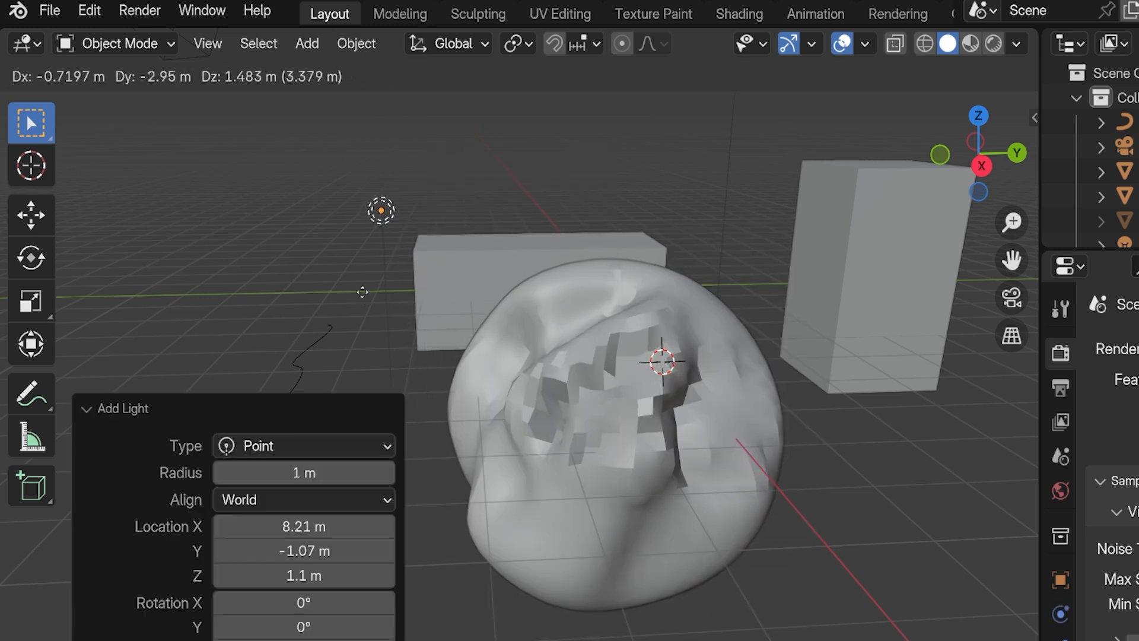
left_click(116, 43)
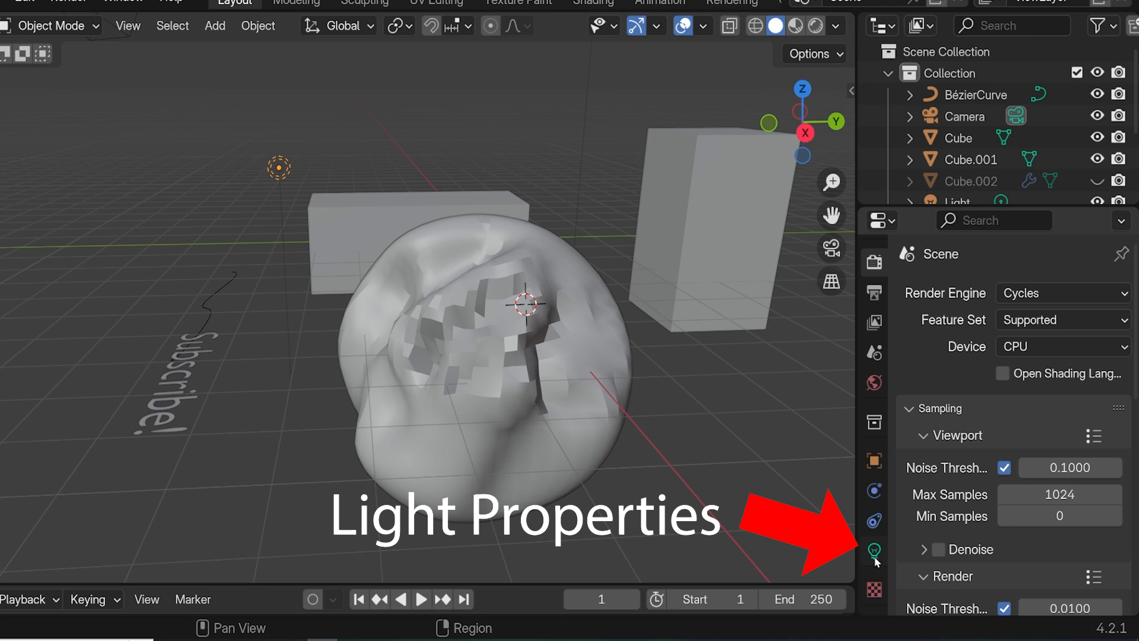
Step: Show the light's properties: white colour, 10 W power, radius and shadow settings
left_click(874, 551)
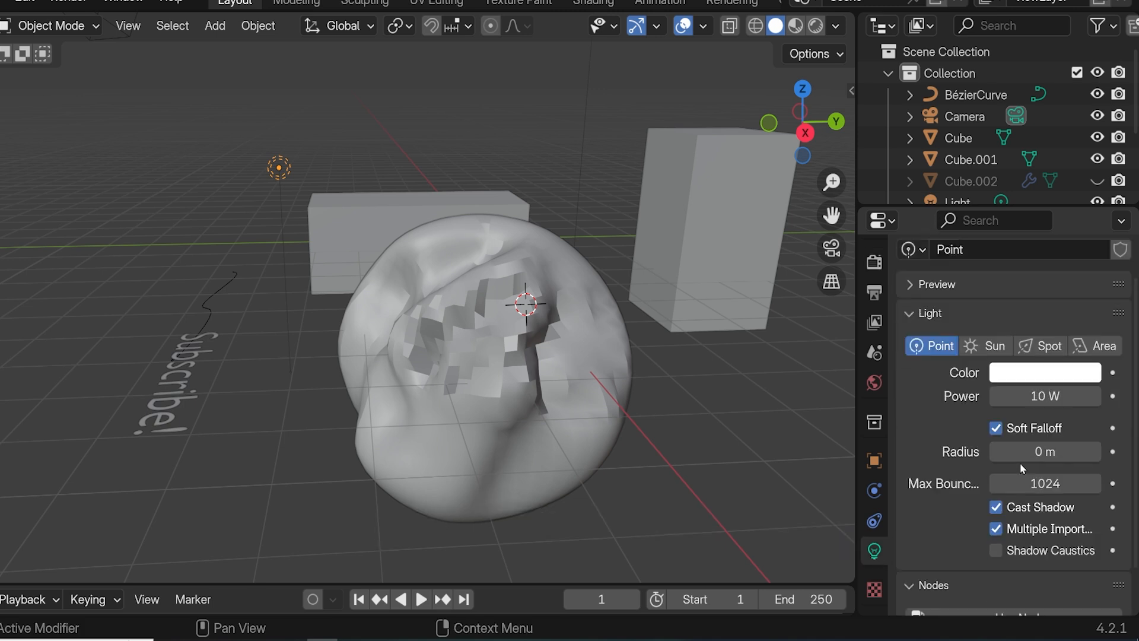
scroll("down", 3)
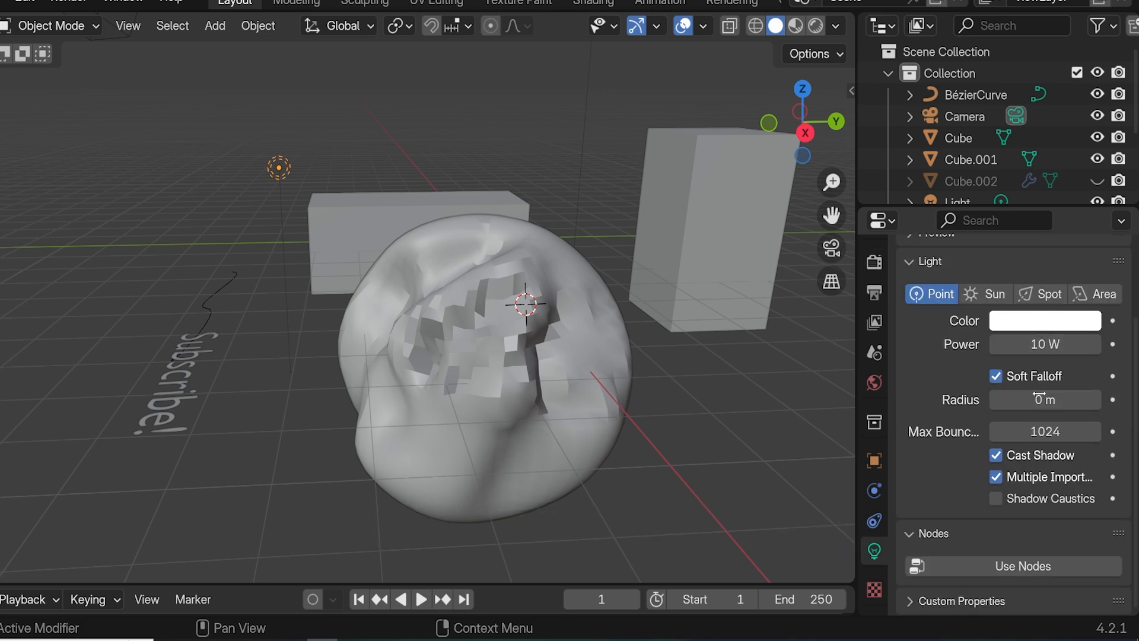